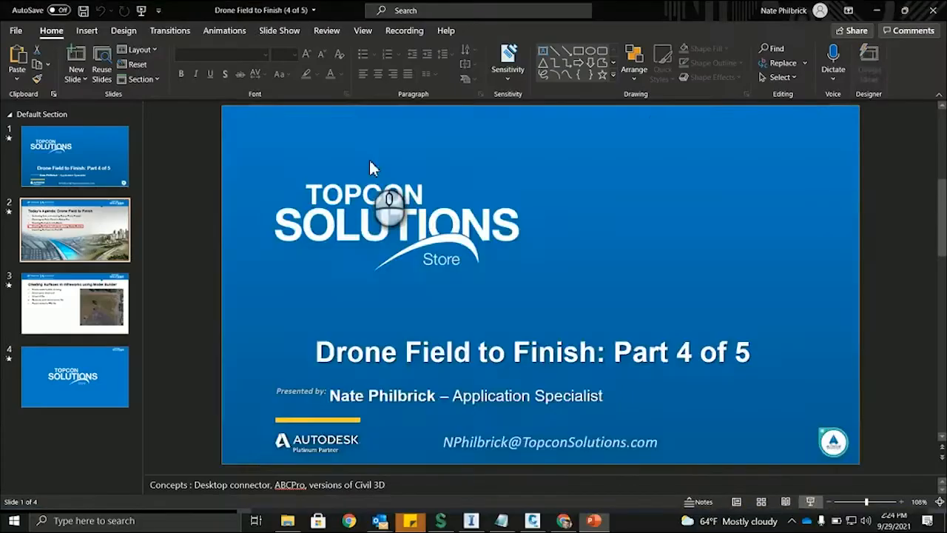
Step: Switch from the PowerPoint title slide to the InfraWorks 2022 start page
{"action": "left_click", "coordinate": [74, 230]}
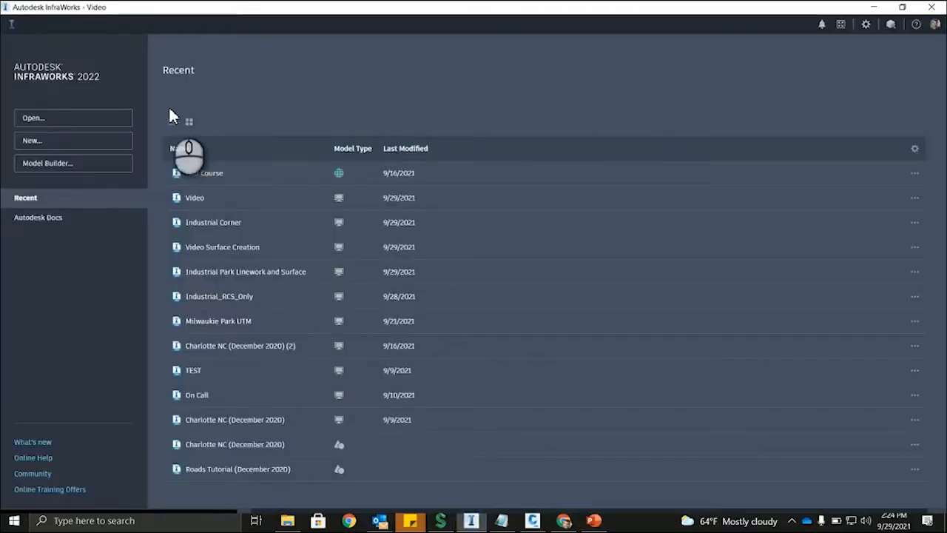
{"action": "mouse_move", "coordinate": [130, 90]}
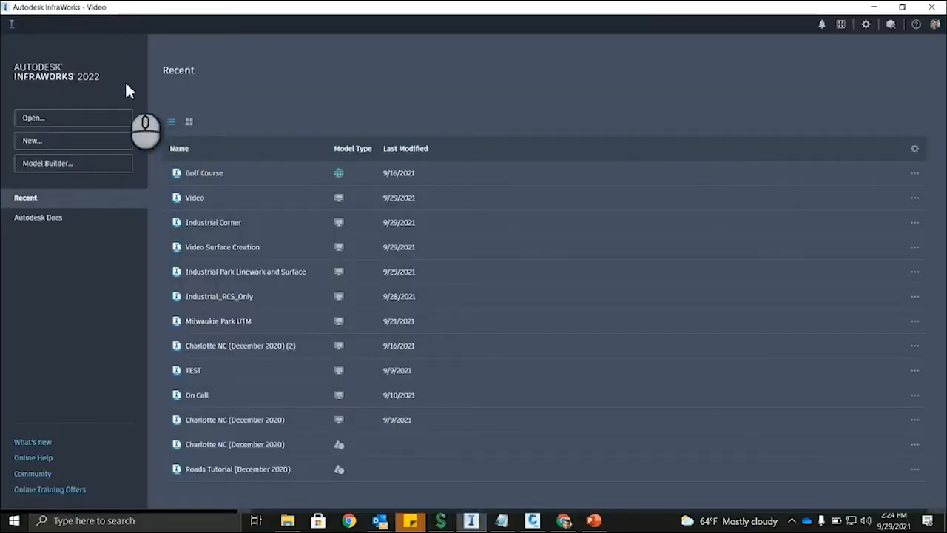
{"action": "mouse_move", "coordinate": [266, 262]}
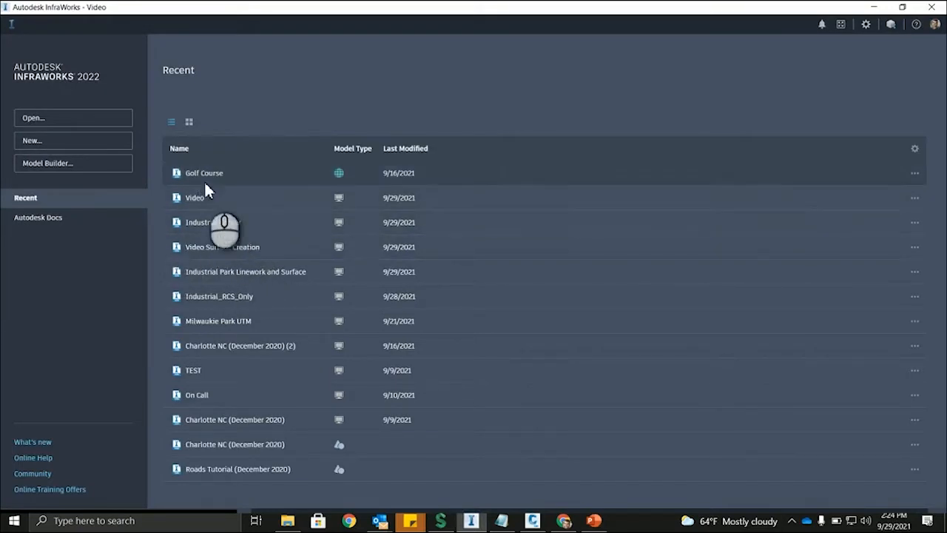
{"action": "mouse_move", "coordinate": [71, 164]}
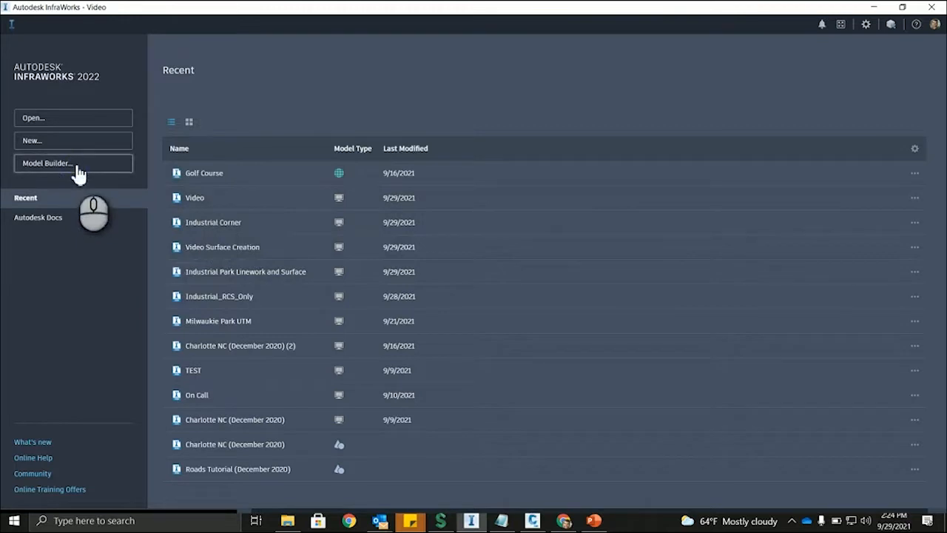
Step: Launch Model Builder and center the map on the vacant lot near SE 37th Ave
{"action": "left_click", "coordinate": [73, 163]}
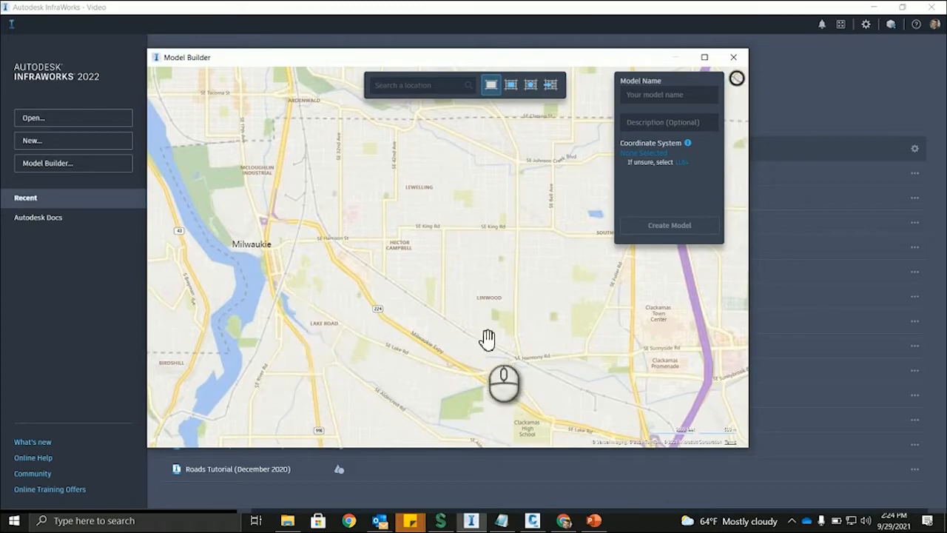
{"action": "left_click", "coordinate": [511, 85]}
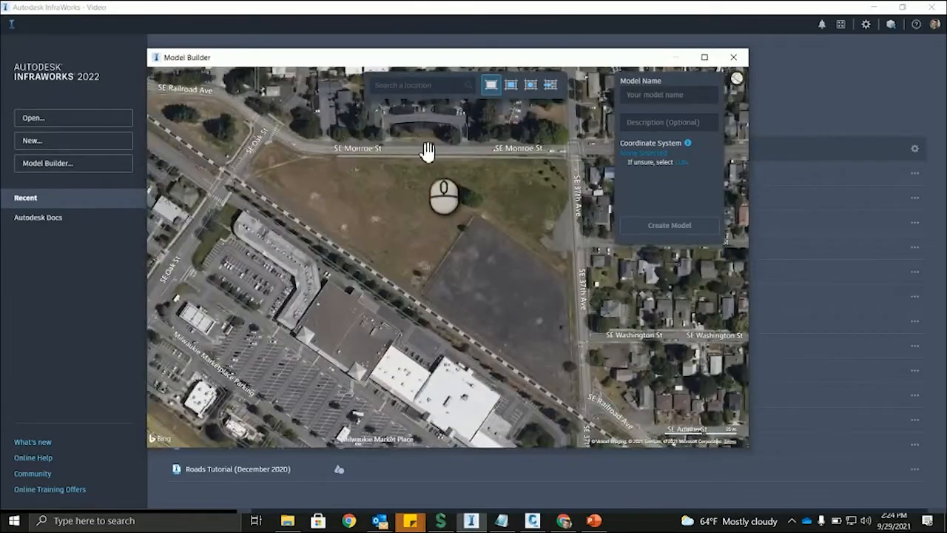
{"action": "left_click_drag", "start_coordinate": [444, 155], "coordinate": [510, 207]}
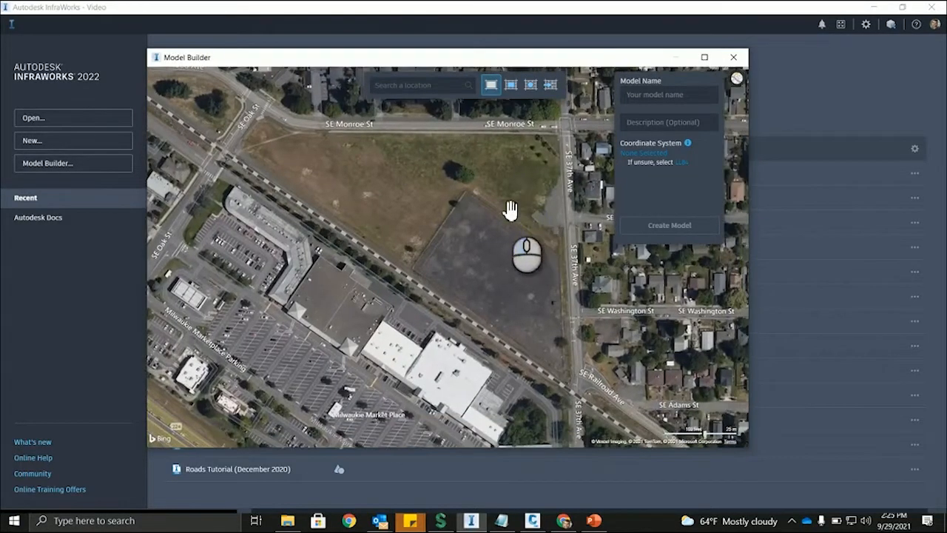
Step: Name the model 'TEST' and choose the OR83-NF (NAD83 Oregon North, US Foot) coordinate system
{"action": "left_click", "coordinate": [668, 94]}
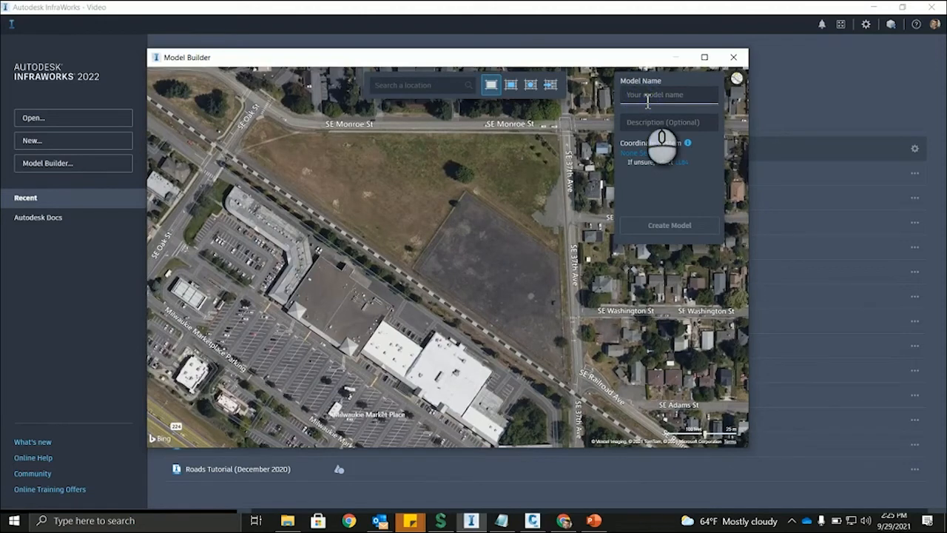
{"action": "type", "text": "TEST"}
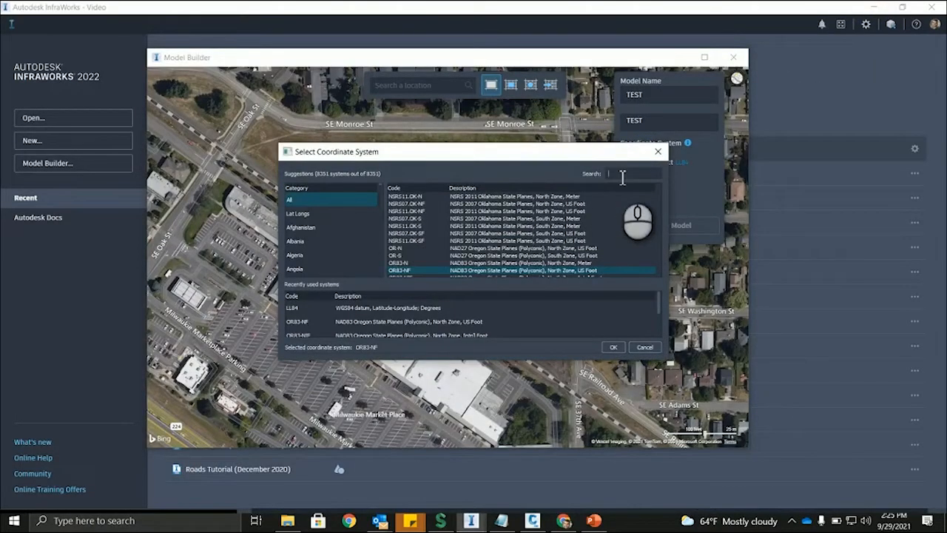
{"action": "type", "text": "or83"}
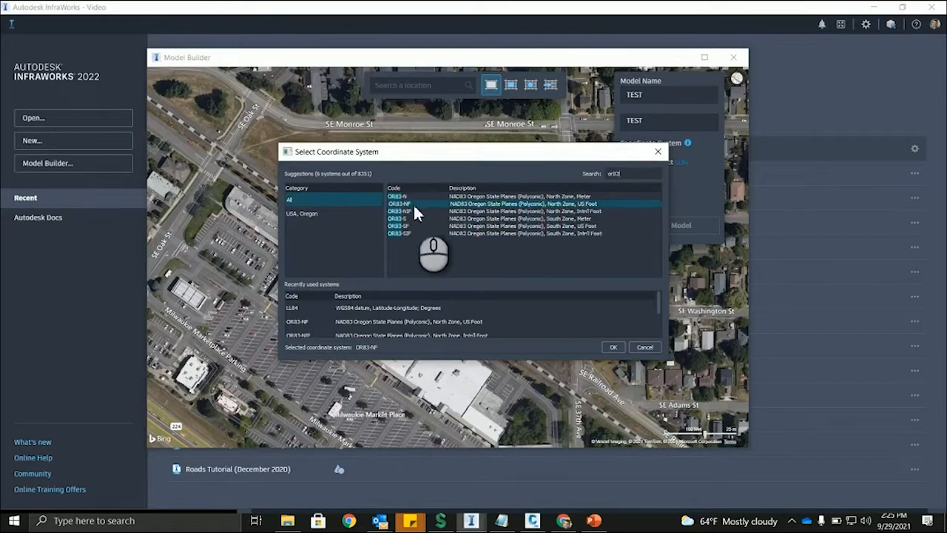
{"action": "left_click", "coordinate": [612, 347]}
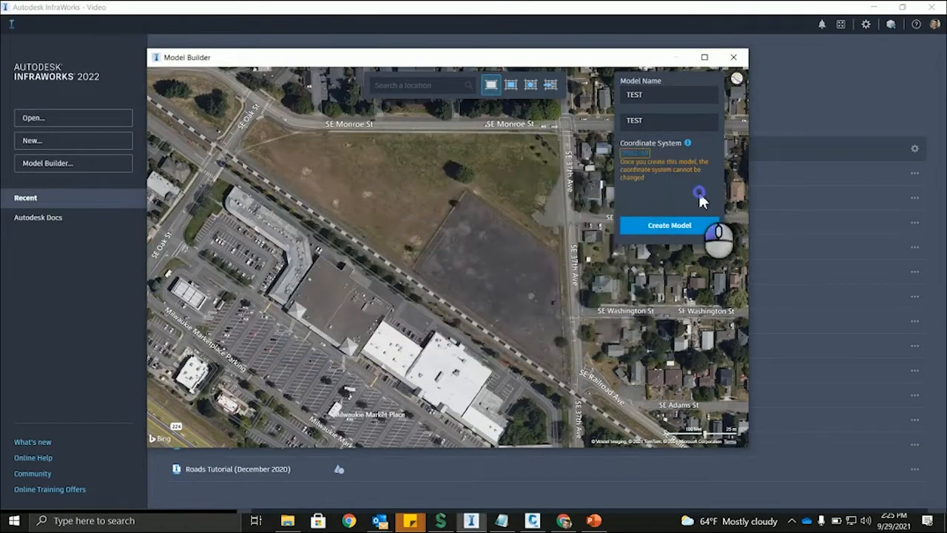
{"action": "mouse_move", "coordinate": [492, 84]}
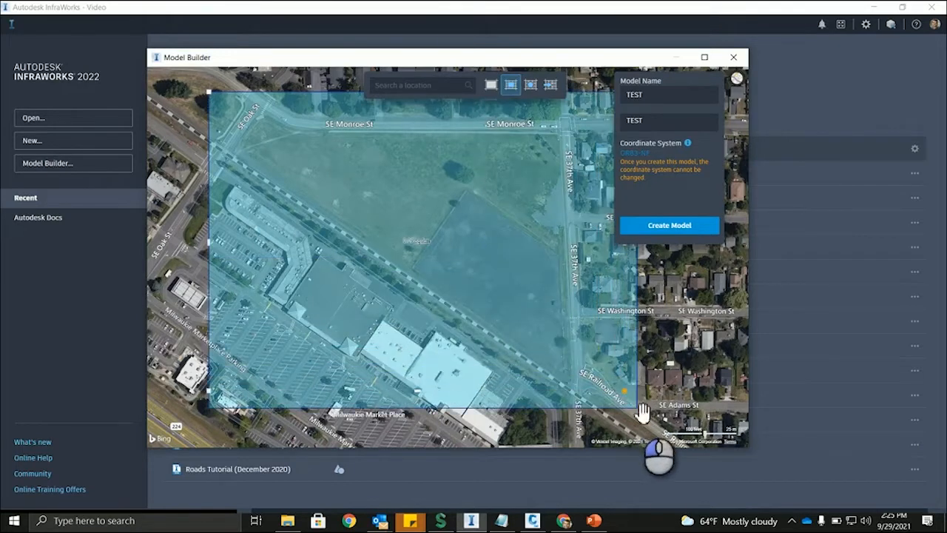
{"action": "mouse_move", "coordinate": [697, 230]}
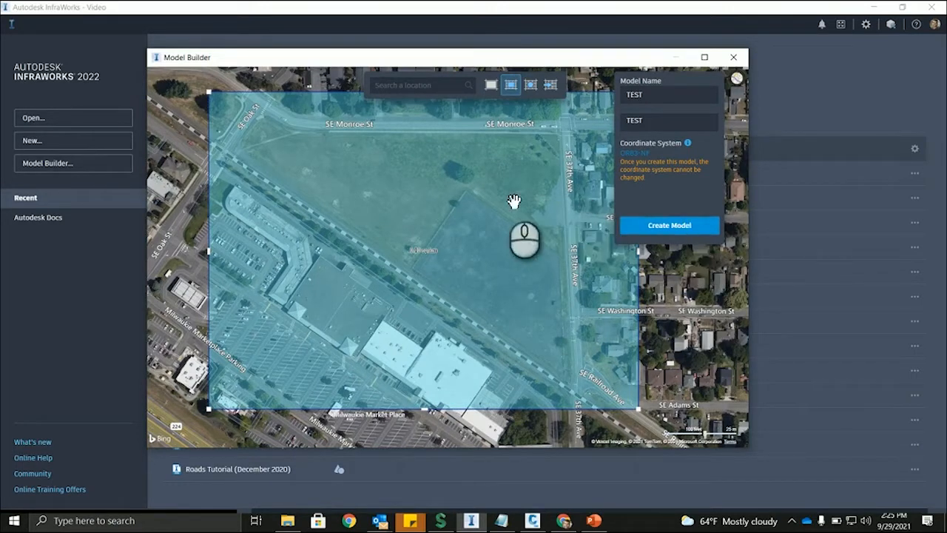
Step: Create the TEST model, open it from Recent models, and zoom toward the vacant lot
{"action": "left_click", "coordinate": [735, 57]}
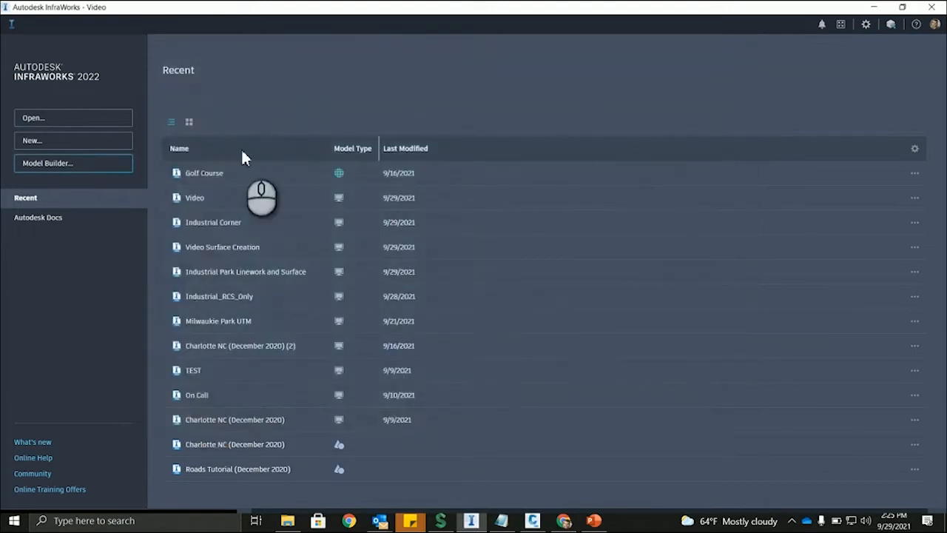
{"action": "double_click", "coordinate": [195, 197]}
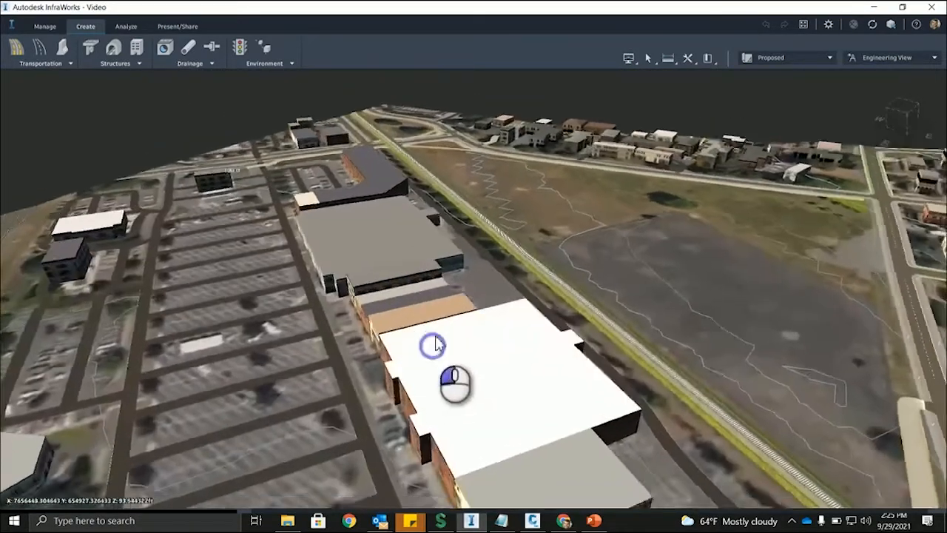
{"action": "left_click_drag", "start_coordinate": [455, 381], "coordinate": [366, 315]}
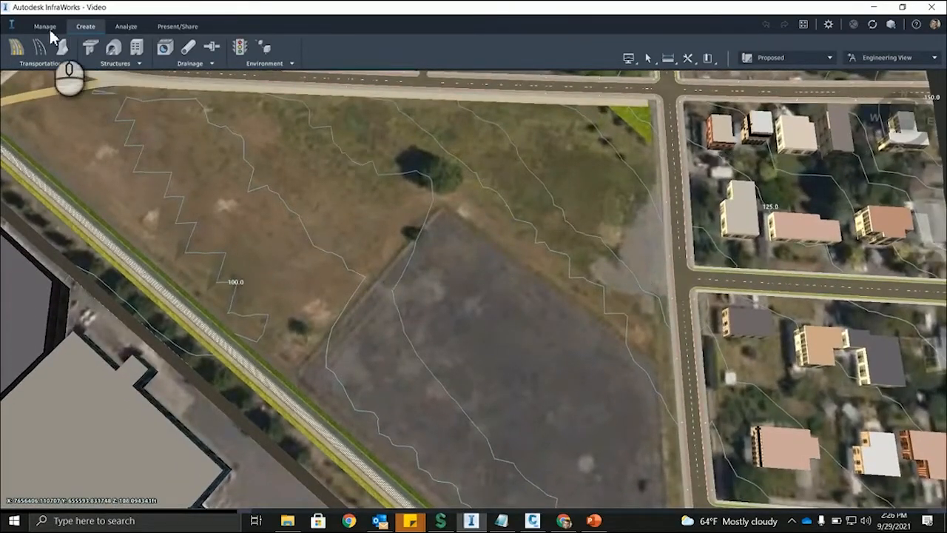
Step: From Manage, open Data Sources and start adding a raster file data source
{"action": "left_click", "coordinate": [42, 29]}
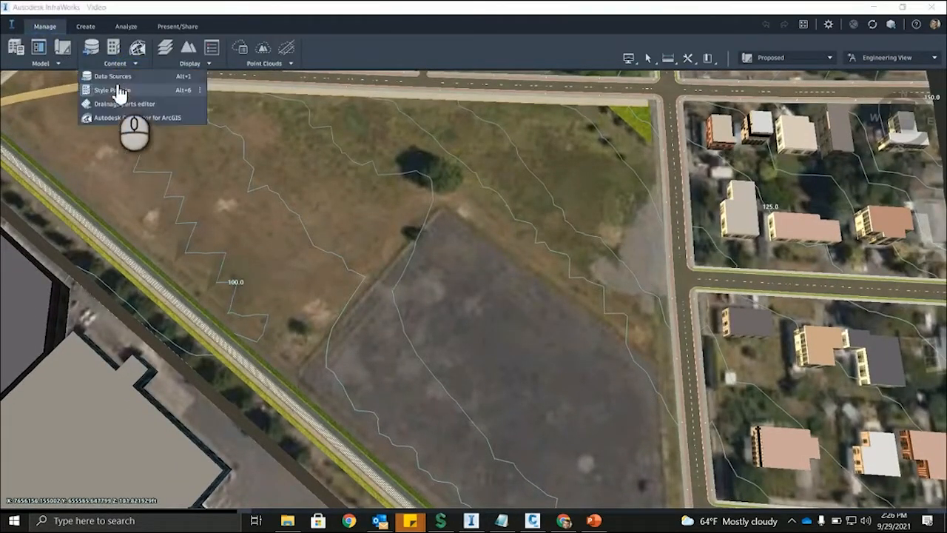
{"action": "left_click", "coordinate": [107, 76]}
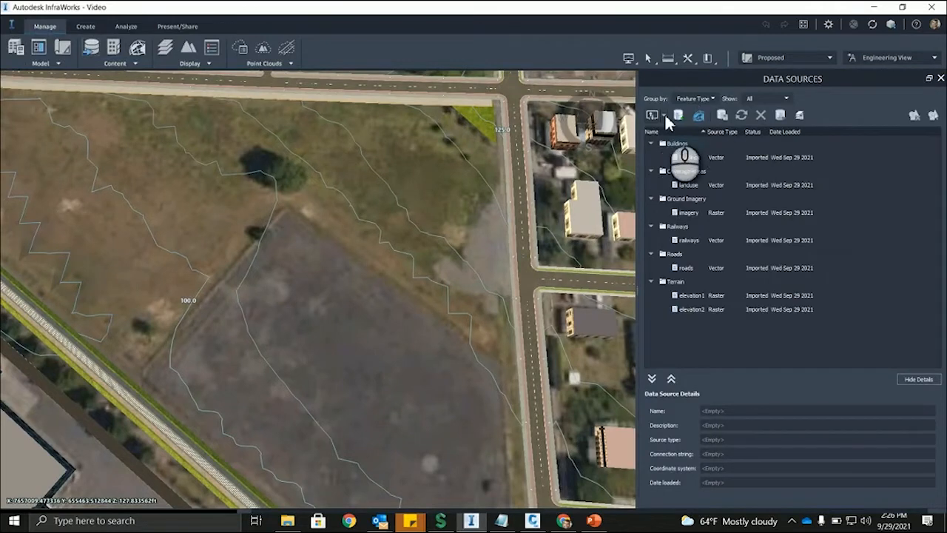
{"action": "left_click", "coordinate": [656, 114]}
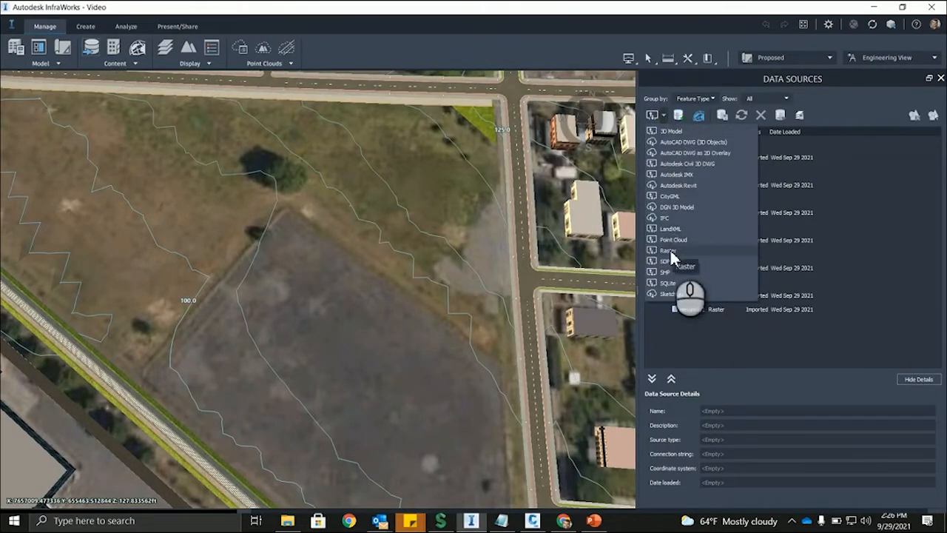
{"action": "left_click", "coordinate": [662, 250]}
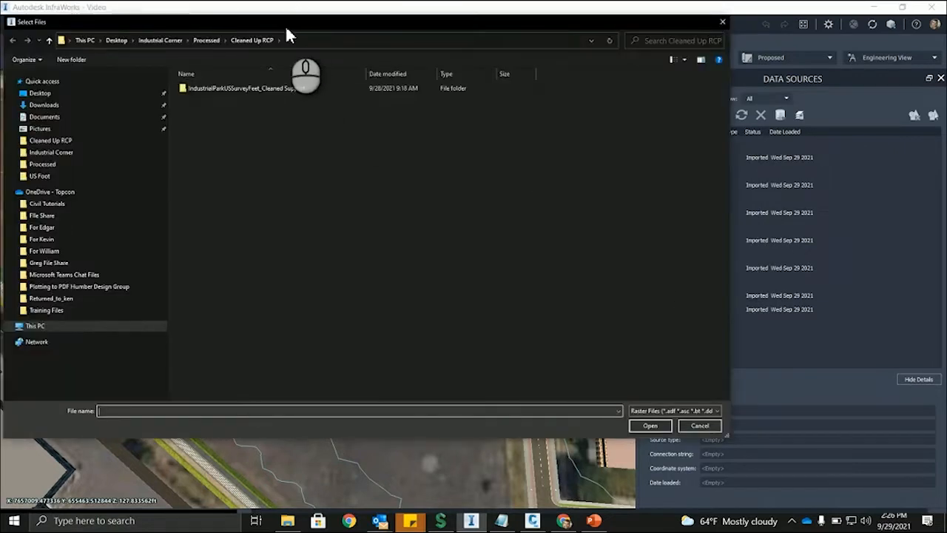
Step: Browse to the IndustrialCorner.tif folder and select the OrthoImage file
{"action": "left_click", "coordinate": [188, 40]}
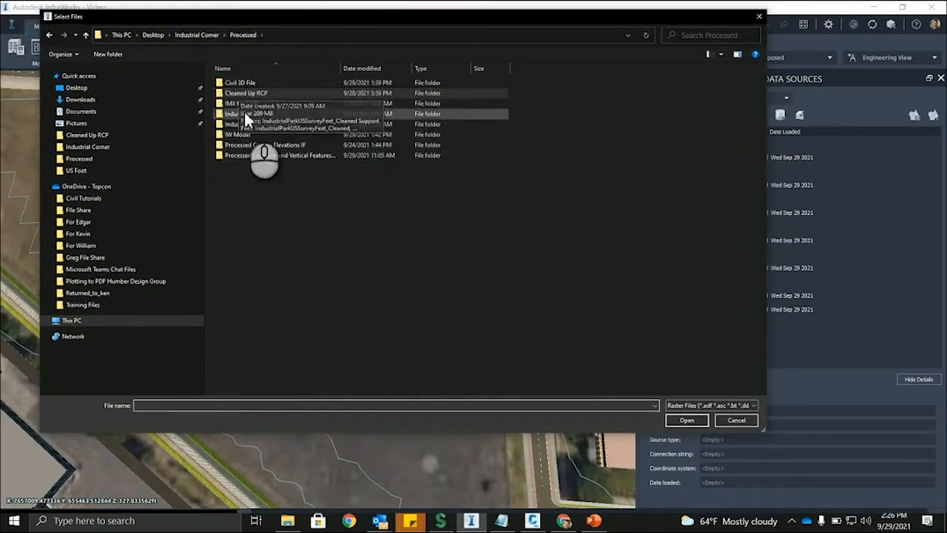
{"action": "double_click", "coordinate": [244, 113]}
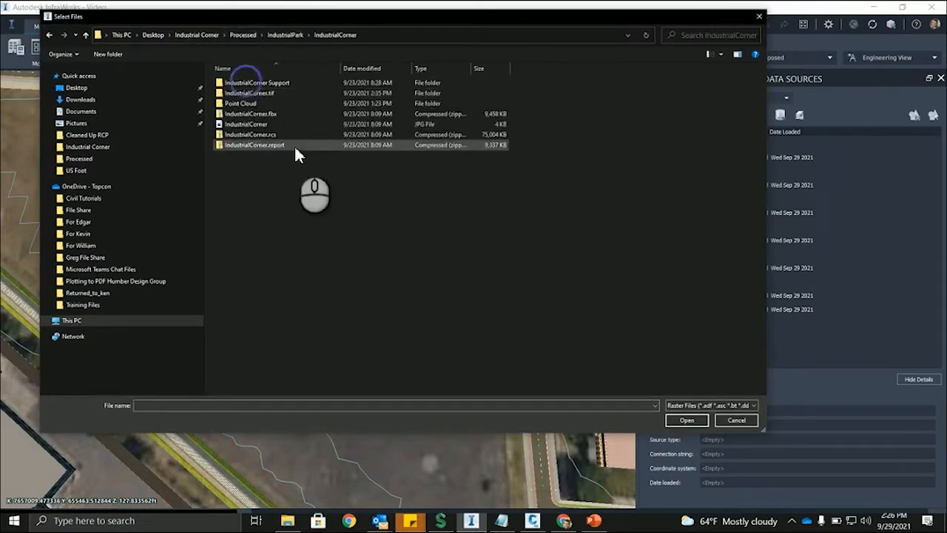
{"action": "double_click", "coordinate": [249, 93]}
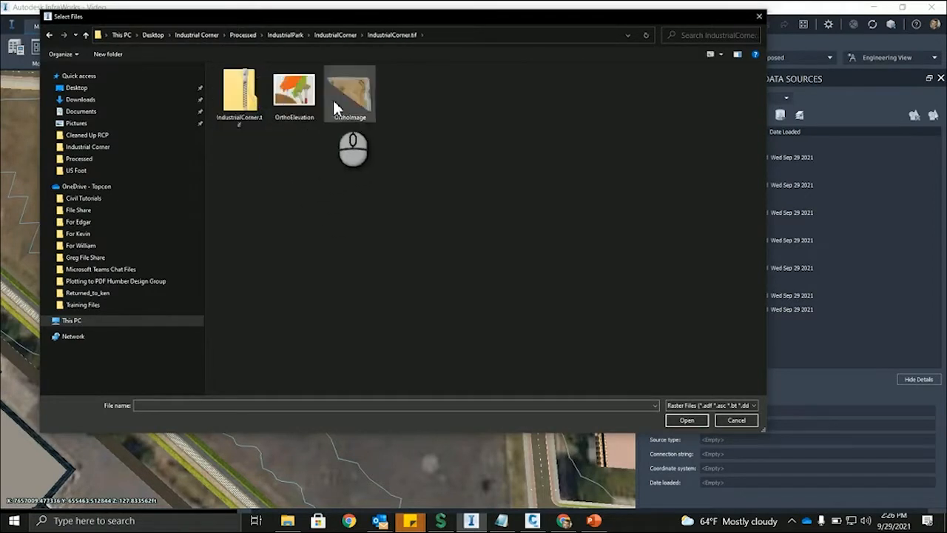
{"action": "left_click", "coordinate": [686, 419]}
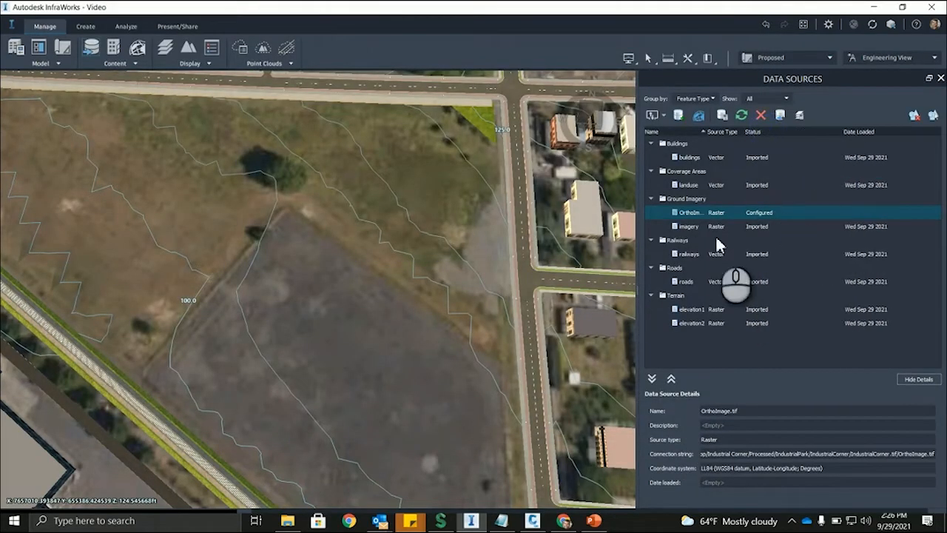
{"action": "mouse_move", "coordinate": [732, 229]}
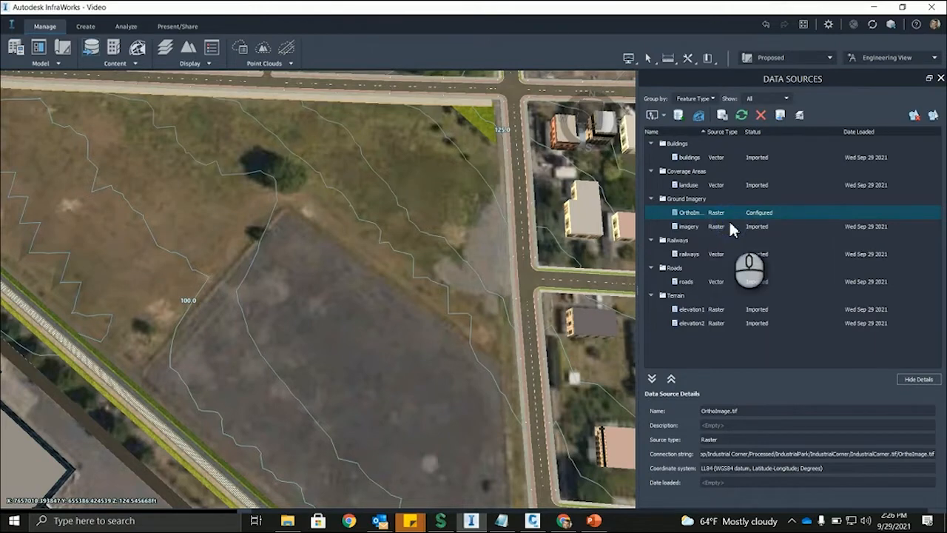
Step: Open OrthoImage.tif's configuration and set its Raster colour mask to black #000000
{"action": "double_click", "coordinate": [690, 212]}
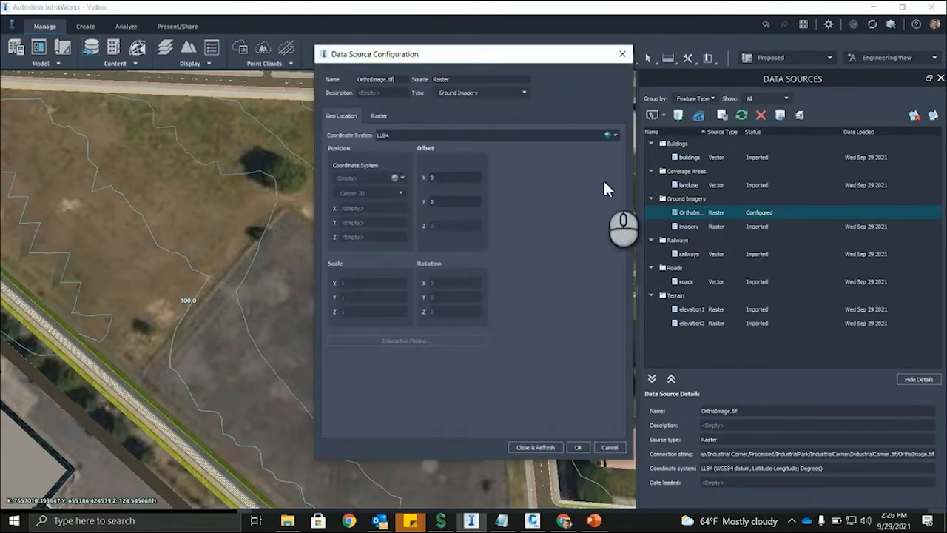
{"action": "mouse_move", "coordinate": [363, 332]}
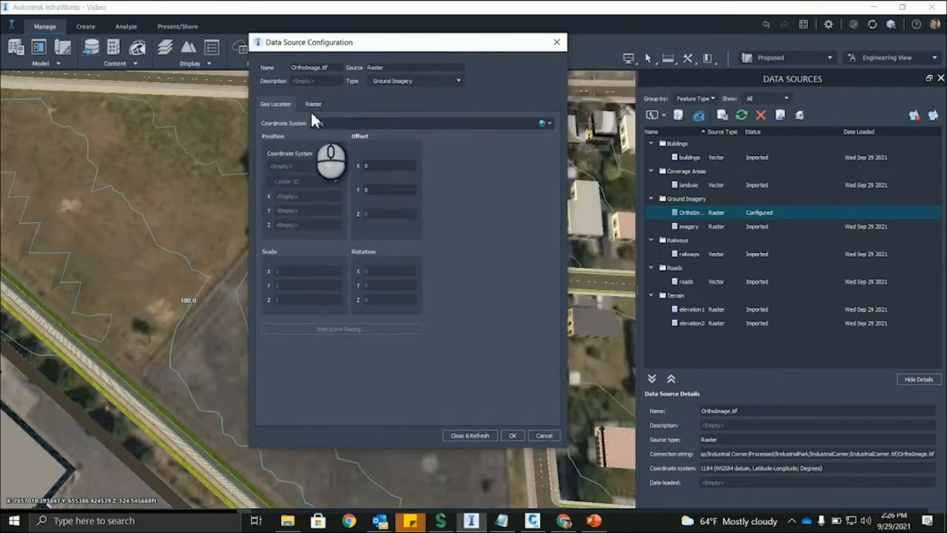
{"action": "left_click", "coordinate": [313, 103]}
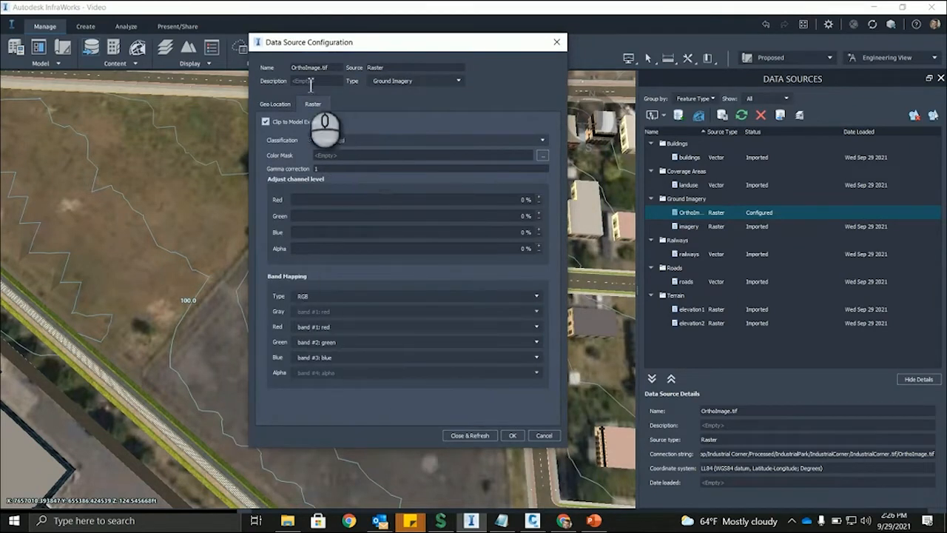
{"action": "left_click", "coordinate": [469, 435]}
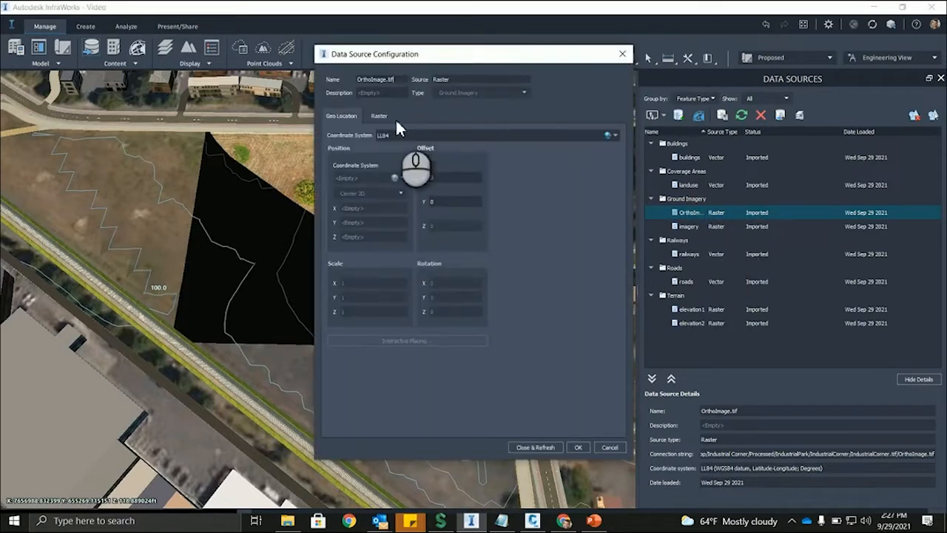
{"action": "left_click", "coordinate": [379, 115]}
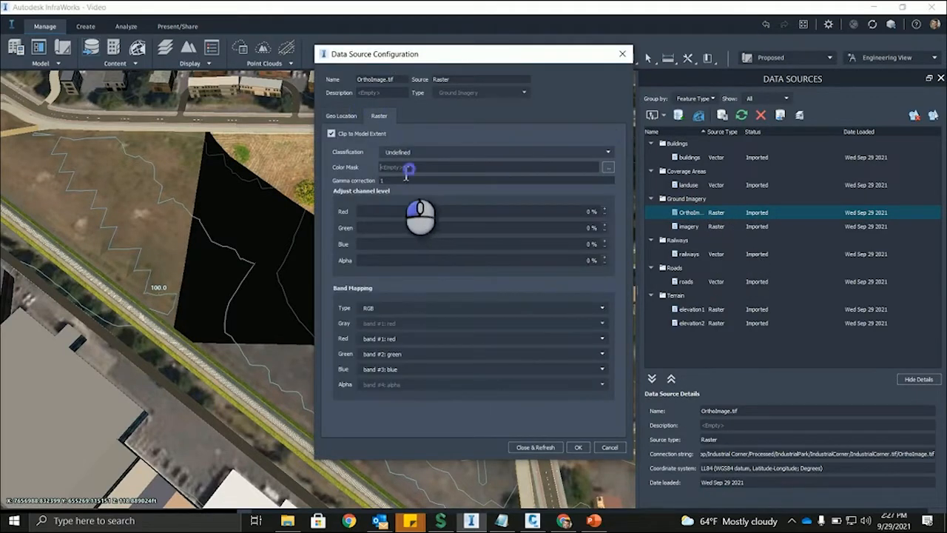
{"action": "left_click", "coordinate": [608, 166]}
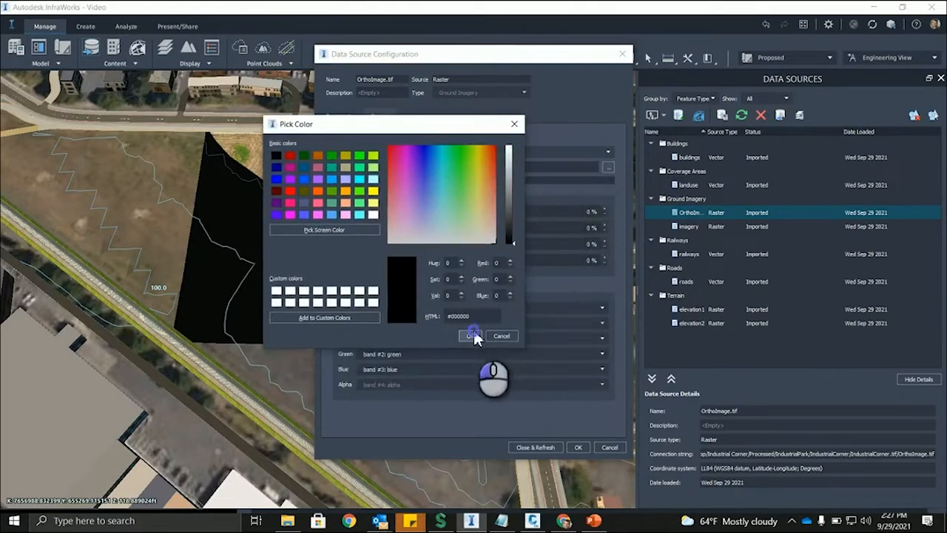
{"action": "left_click", "coordinate": [472, 336]}
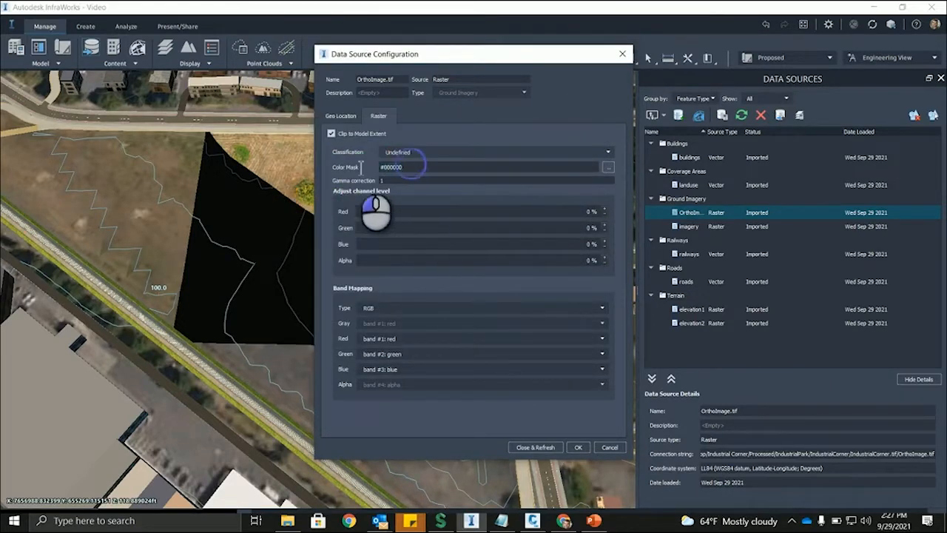
{"action": "mouse_move", "coordinate": [555, 475]}
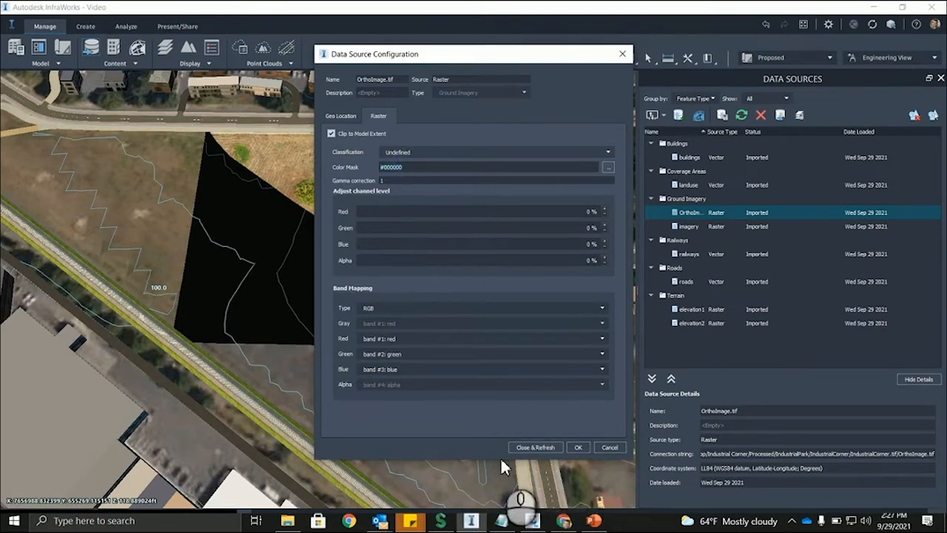
Step: Apply the mask with Close & Refresh, pan over the field, and cancel the point cloud browser
{"action": "left_click", "coordinate": [535, 447]}
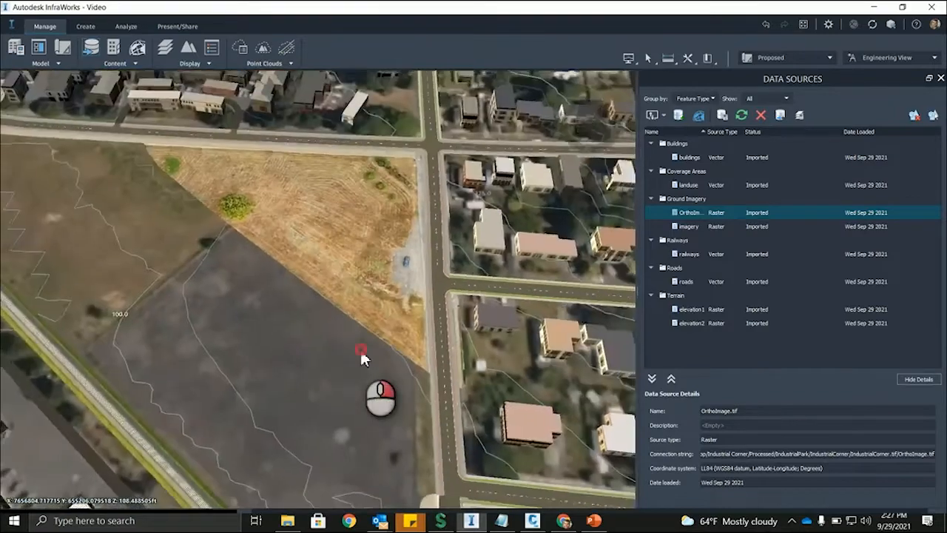
{"action": "left_click_drag", "start_coordinate": [362, 355], "coordinate": [407, 328]}
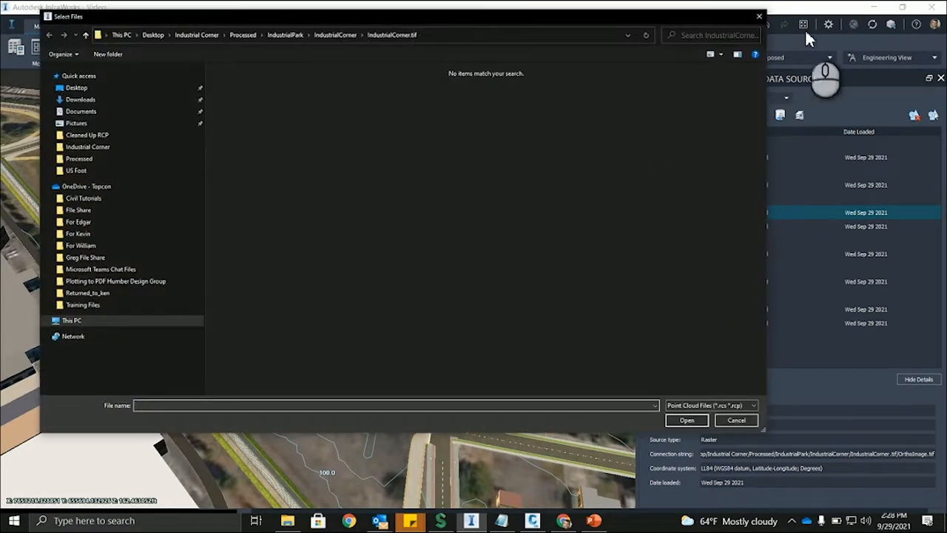
{"action": "left_click", "coordinate": [736, 419]}
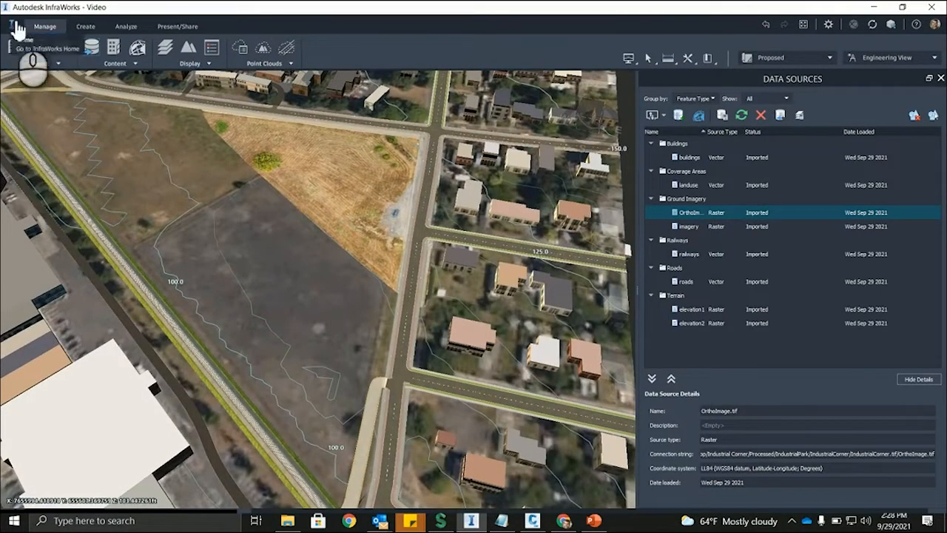
Step: Return Home, open the Industrial Corner model, and tilt the view over the site
{"action": "left_click", "coordinate": [17, 41]}
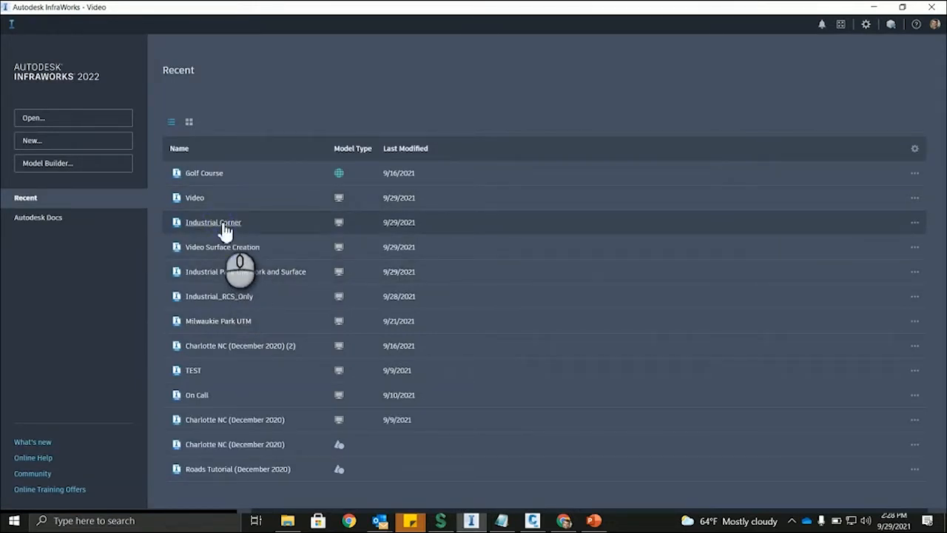
{"action": "mouse_move", "coordinate": [219, 200]}
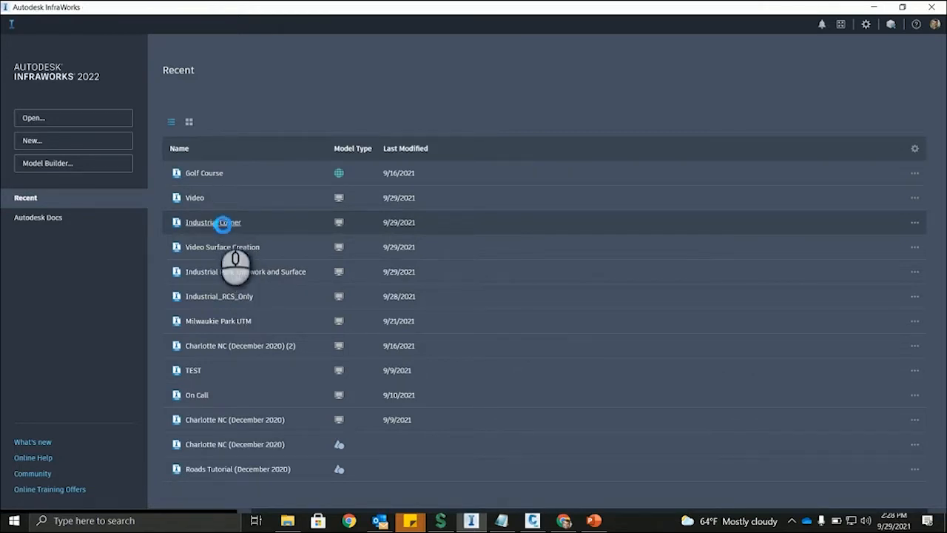
{"action": "double_click", "coordinate": [212, 222]}
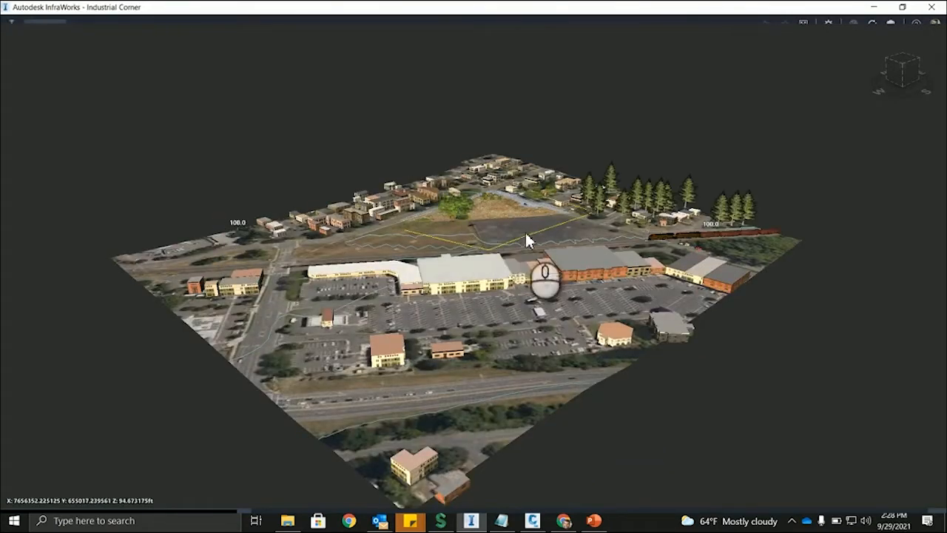
{"action": "left_click_drag", "start_coordinate": [529, 241], "coordinate": [503, 311]}
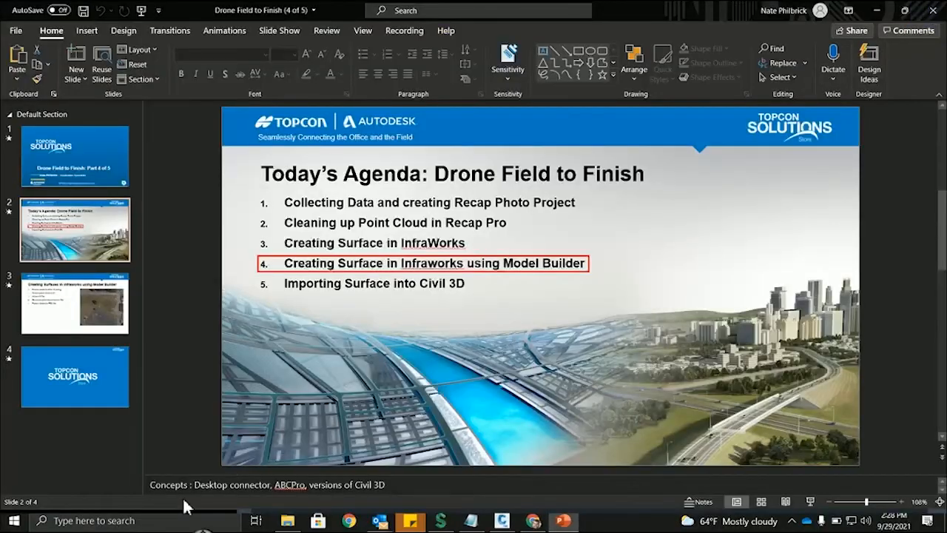
Step: Search Windows for 'infr' to get back to InfraWorks from the agenda slide
{"action": "type", "text": "infr"}
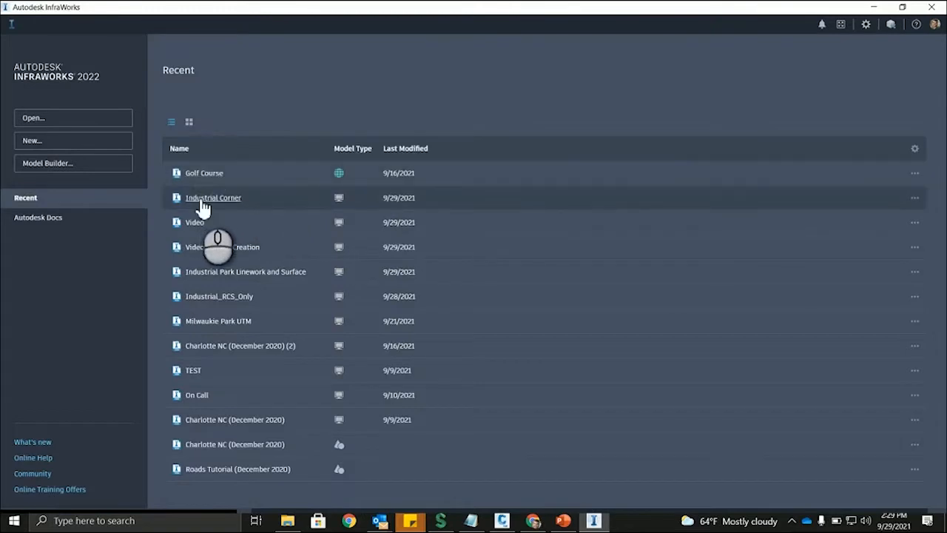
Step: Reopen Industrial Corner from the Home page and switch the proposal to PointCloud
{"action": "left_click", "coordinate": [213, 197]}
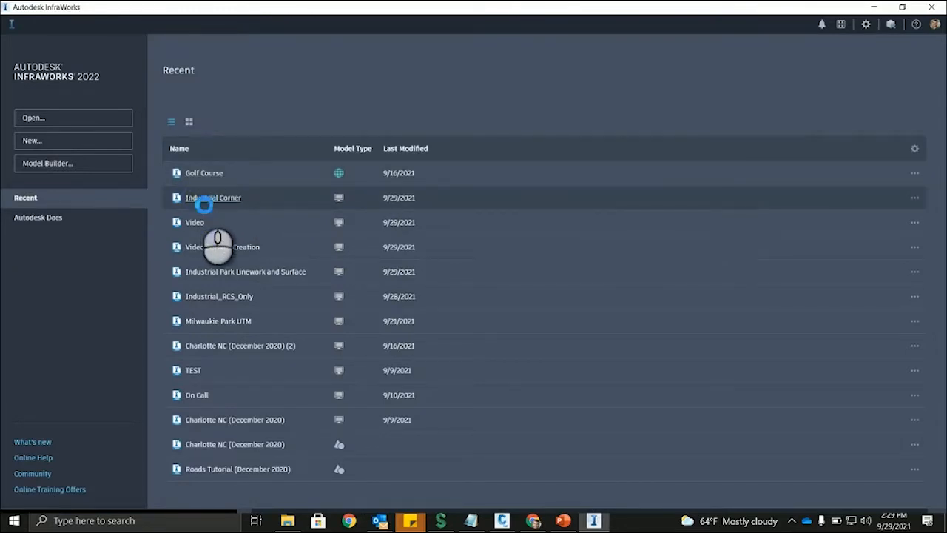
{"action": "double_click", "coordinate": [213, 198]}
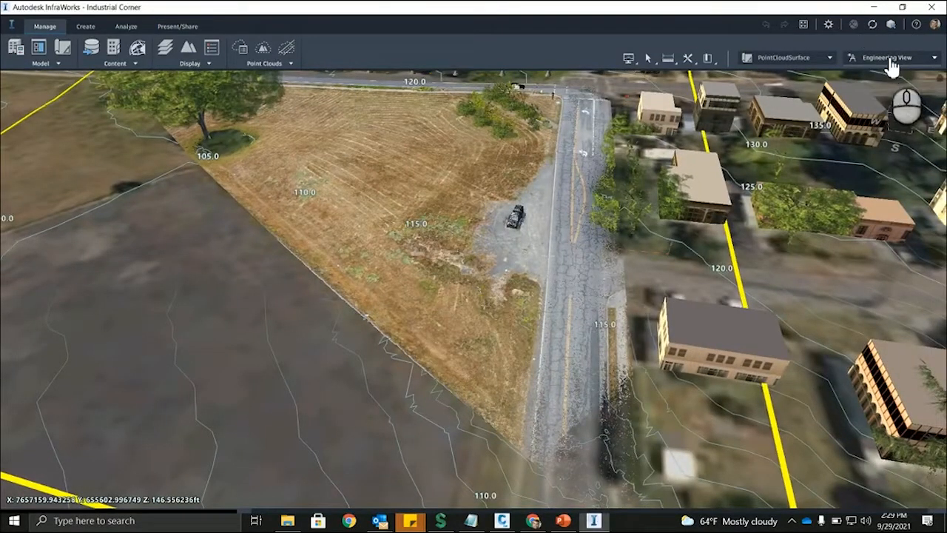
{"action": "left_click", "coordinate": [931, 57]}
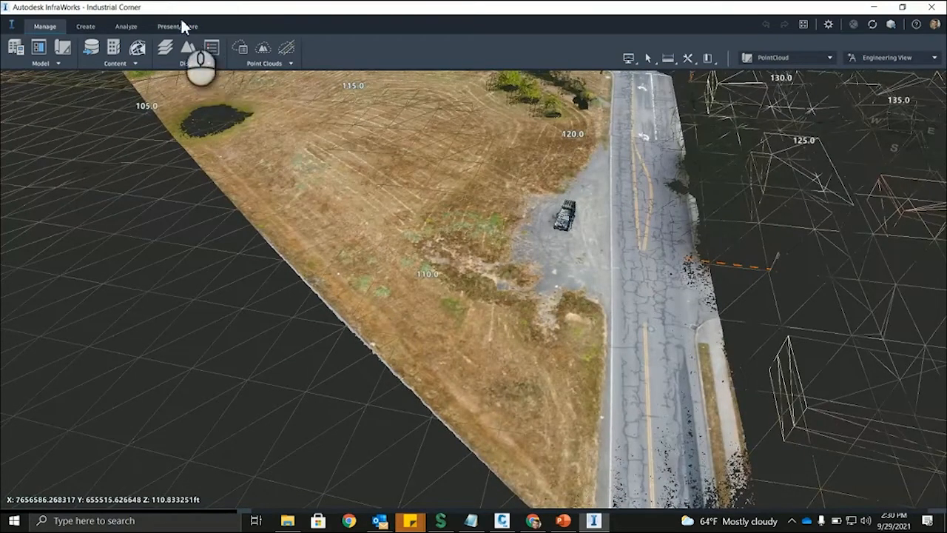
Step: Choose Share > Export IMX and review the Export to 3D Model File dialog options
{"action": "left_click", "coordinate": [180, 27]}
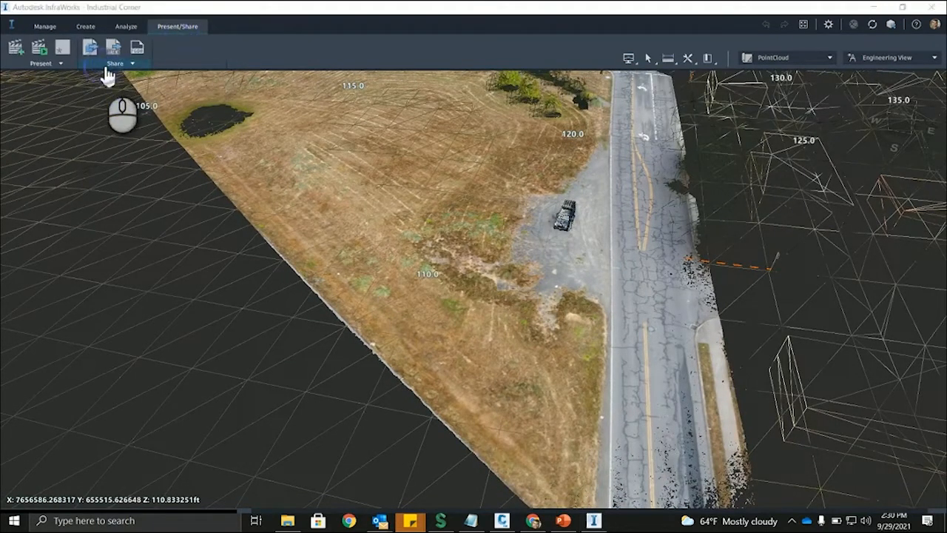
{"action": "left_click", "coordinate": [115, 52]}
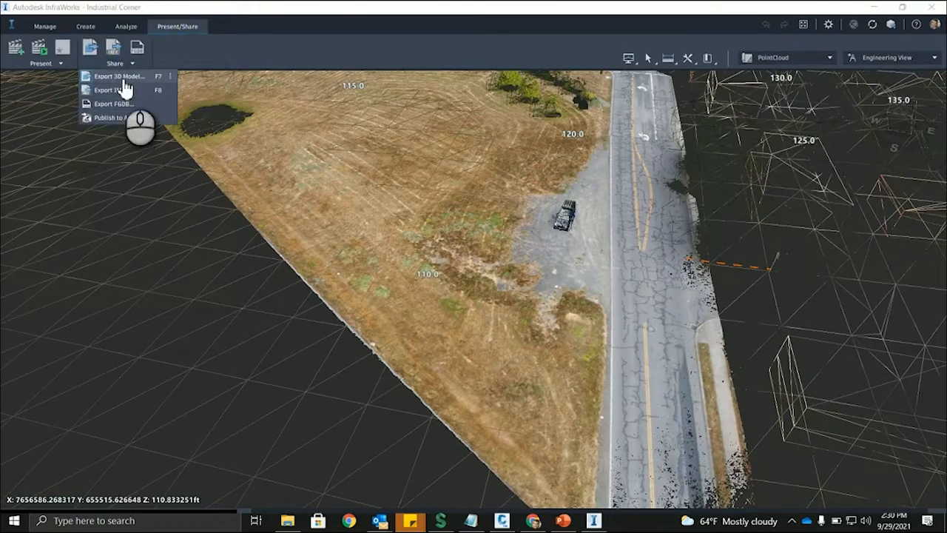
{"action": "left_click", "coordinate": [118, 90]}
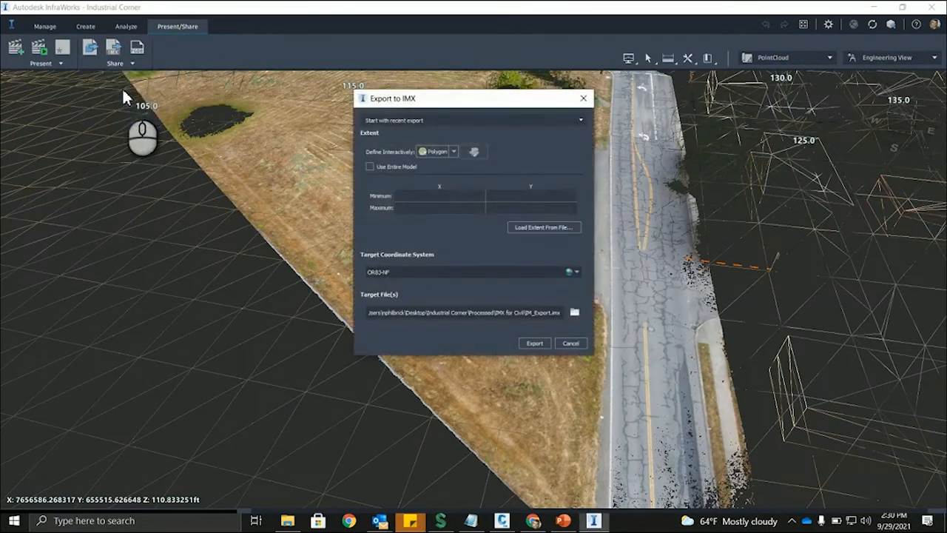
{"action": "left_click", "coordinate": [570, 342]}
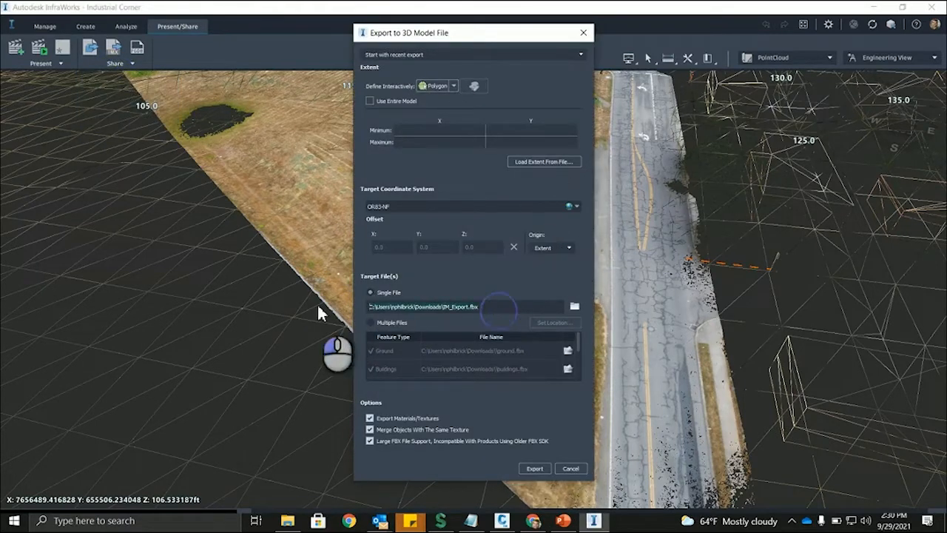
{"action": "left_click", "coordinate": [570, 468]}
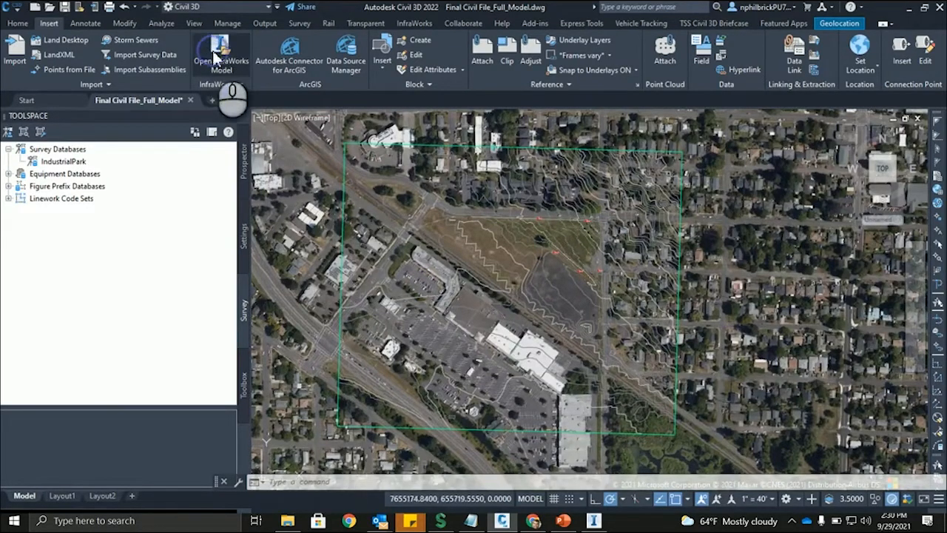
{"action": "left_click", "coordinate": [215, 51]}
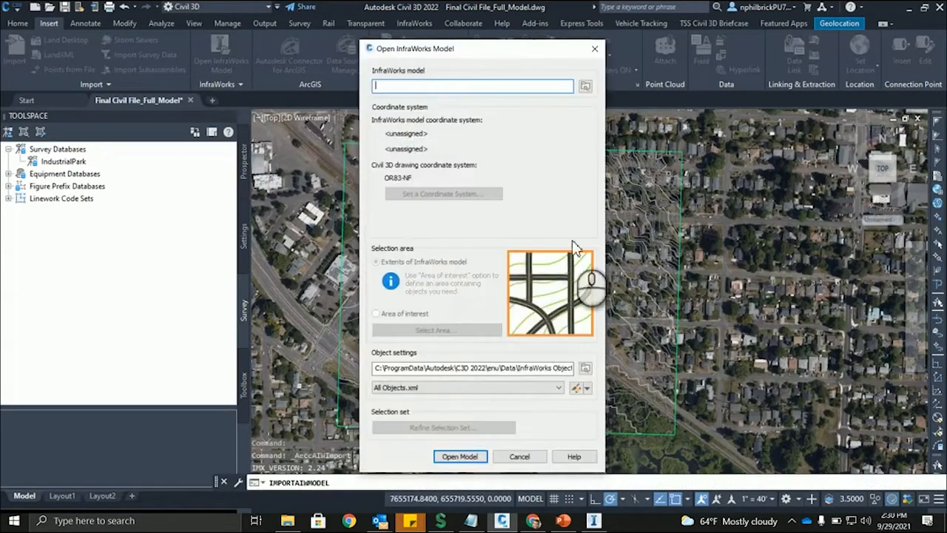
{"action": "left_click", "coordinate": [585, 86]}
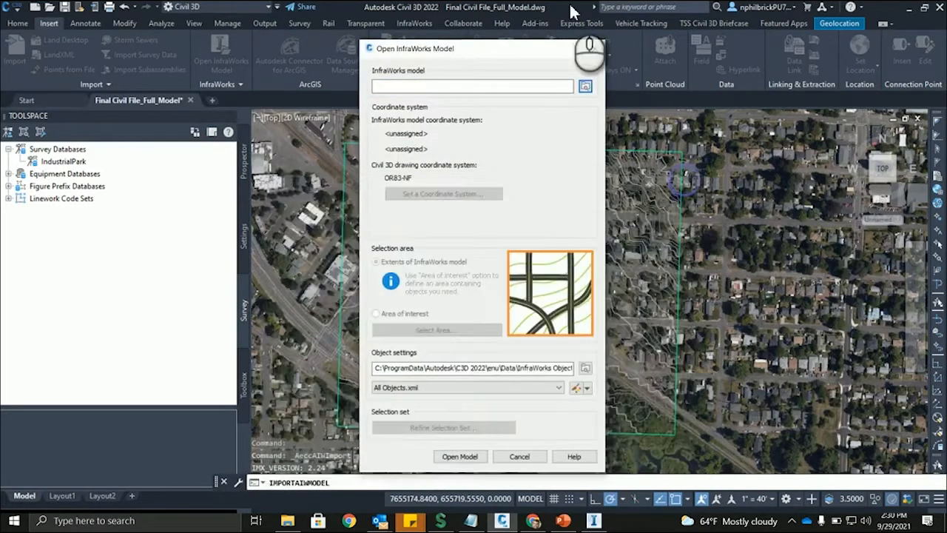
{"action": "mouse_move", "coordinate": [469, 419]}
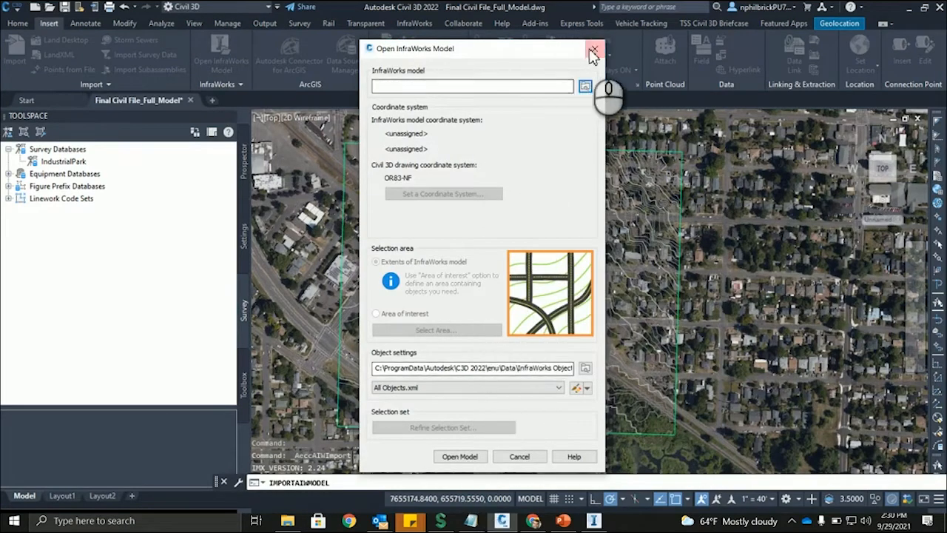
{"action": "left_click", "coordinate": [596, 48]}
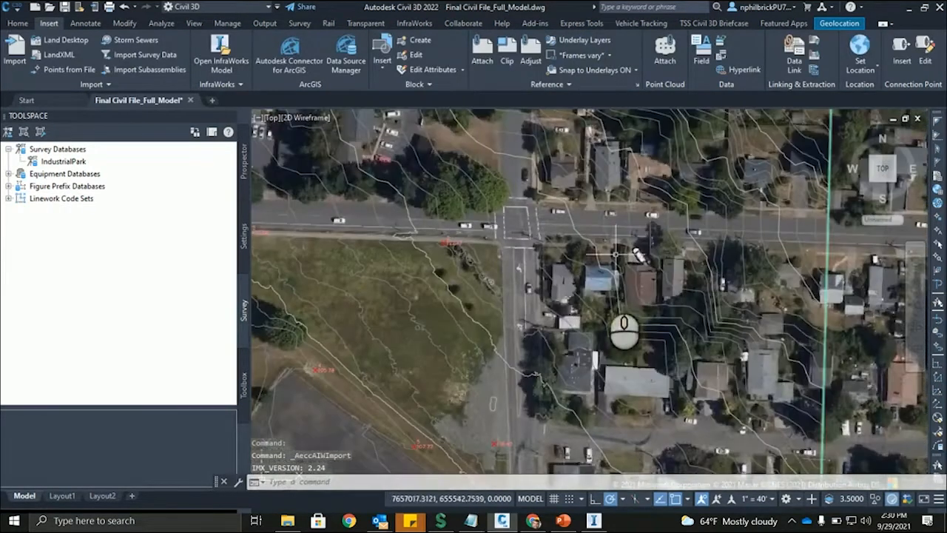
{"action": "left_click_drag", "start_coordinate": [625, 333], "coordinate": [648, 192]}
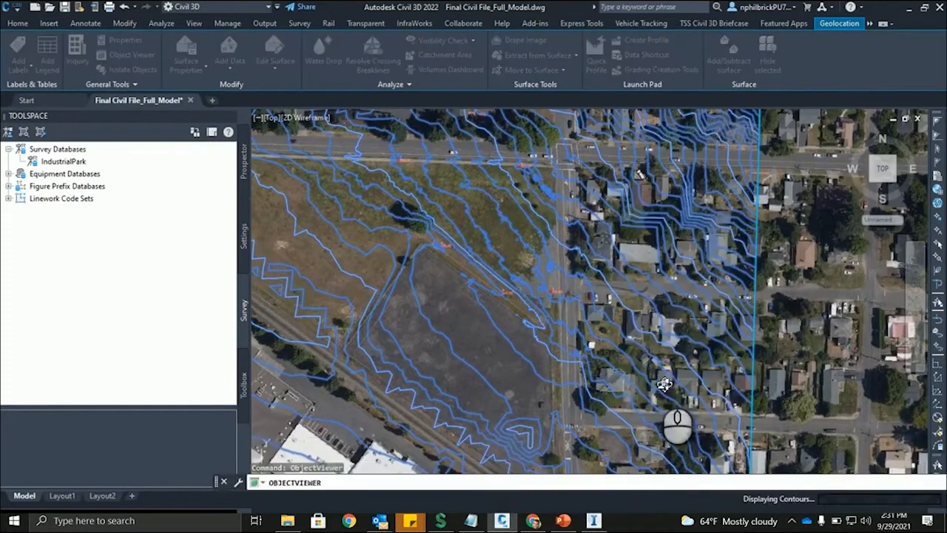
Step: Open the surface in a maximized Object Viewer and zoom to the triangular drone patch
{"action": "left_click", "coordinate": [664, 386]}
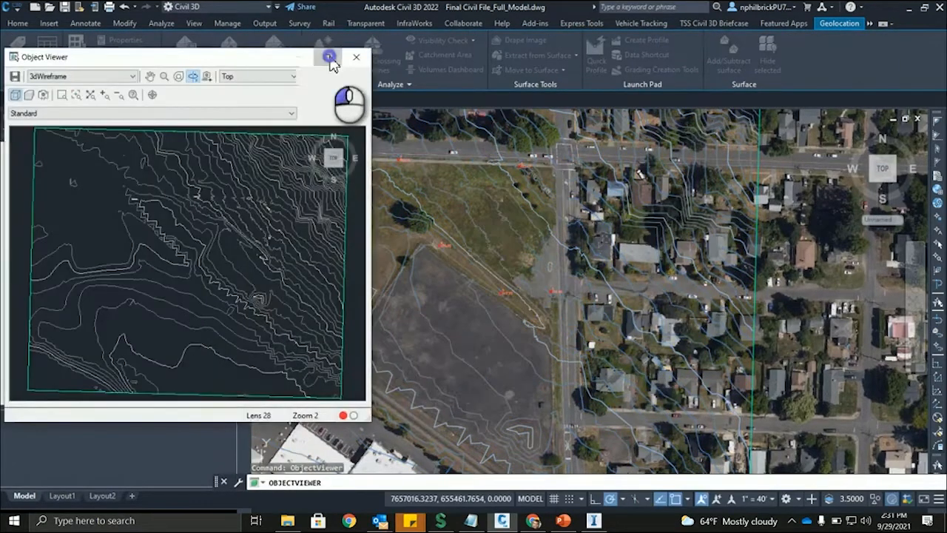
{"action": "left_click", "coordinate": [333, 57]}
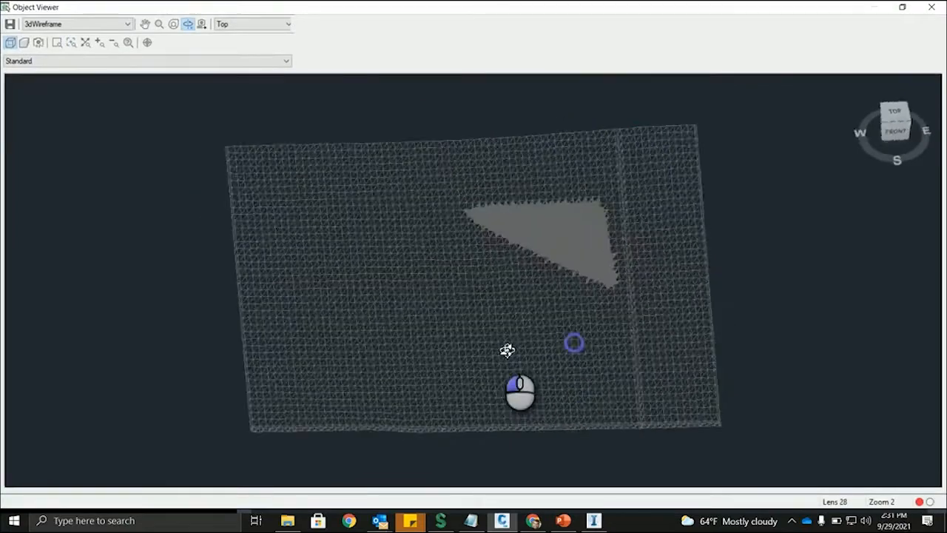
{"action": "left_click_drag", "start_coordinate": [507, 348], "coordinate": [326, 288]}
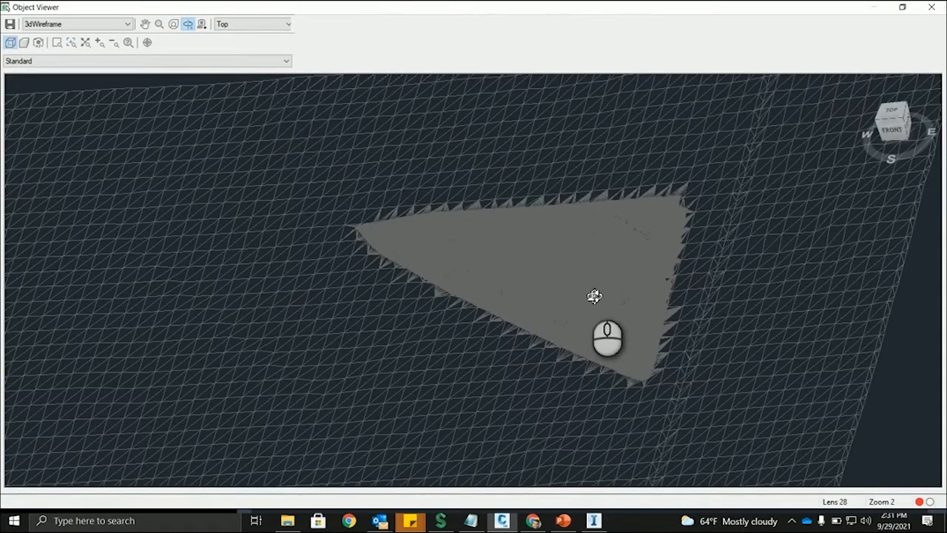
{"action": "mouse_move", "coordinate": [604, 282]}
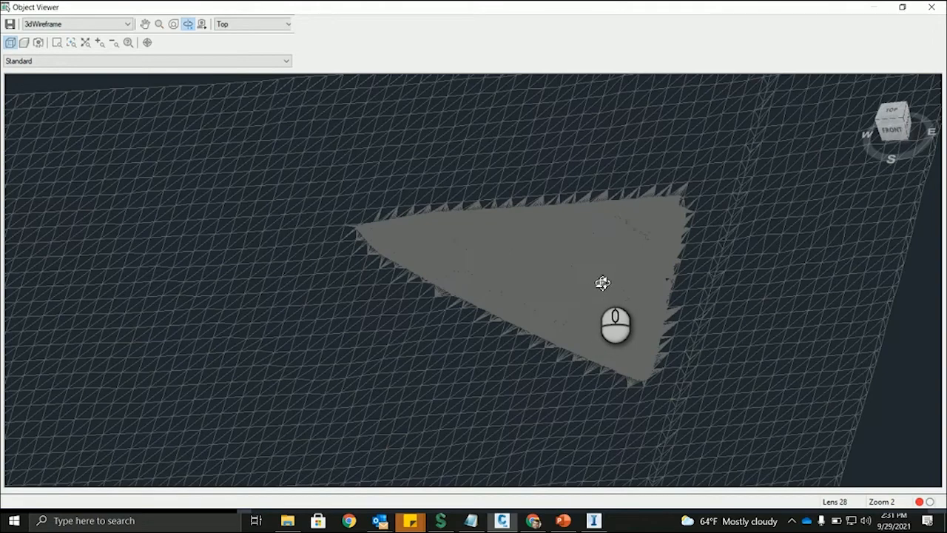